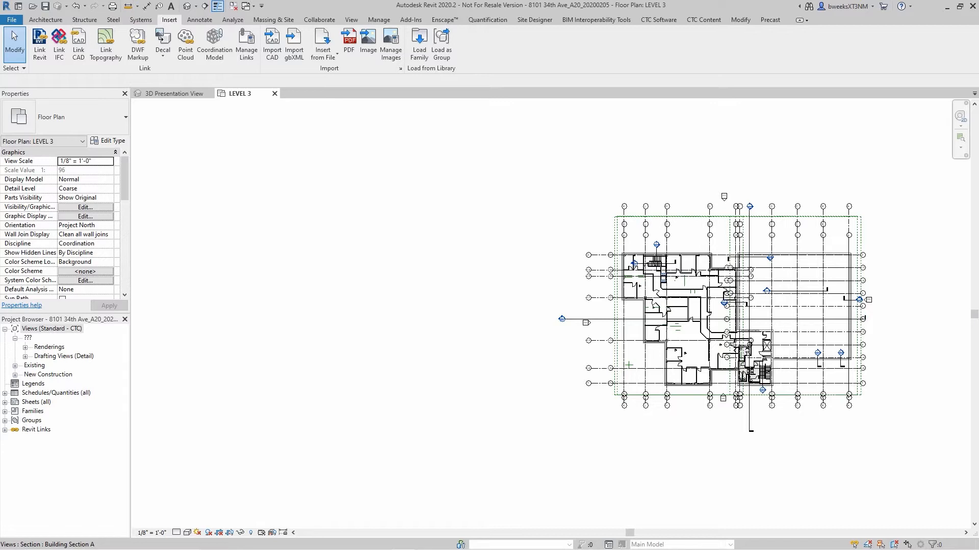
mouse_move(880, 163)
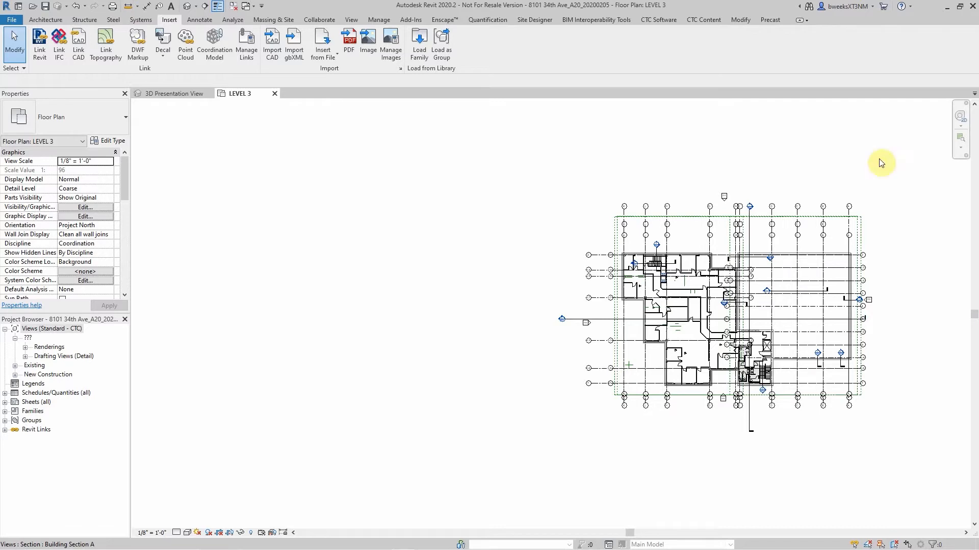
mouse_move(269, 144)
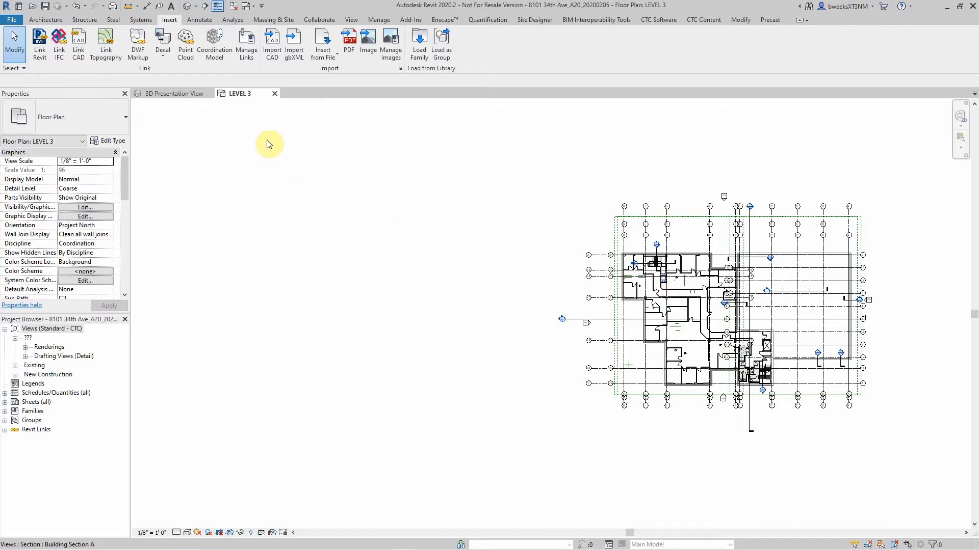
mouse_move(170, 20)
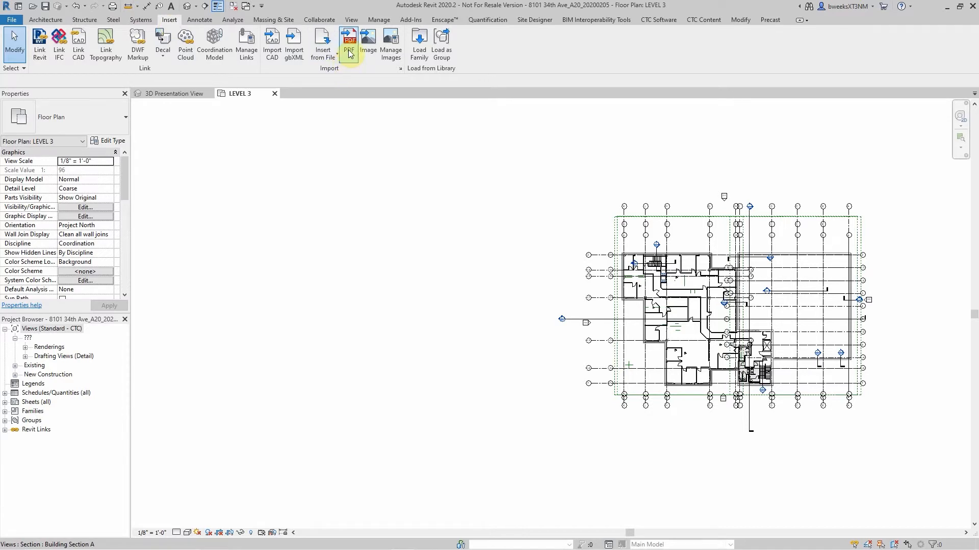
left_click(348, 44)
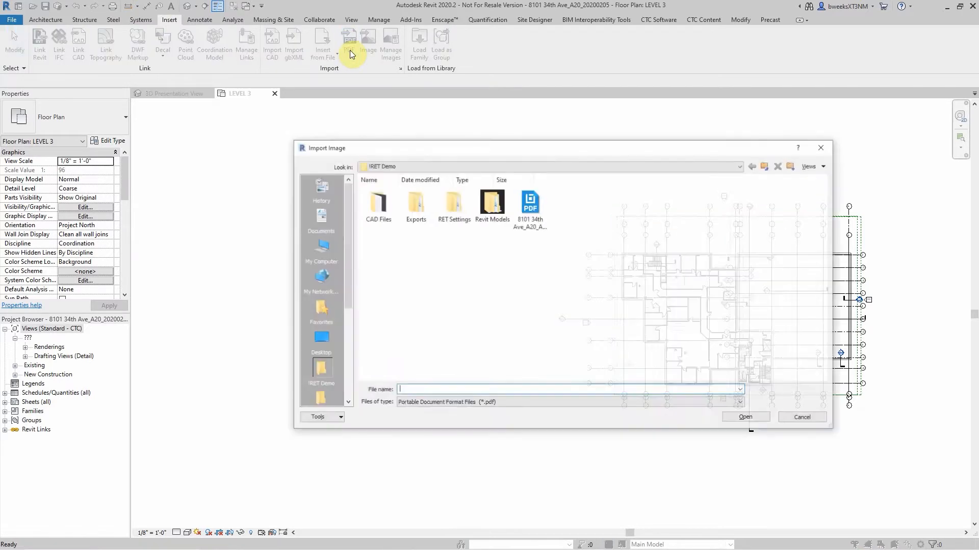
left_click(529, 206)
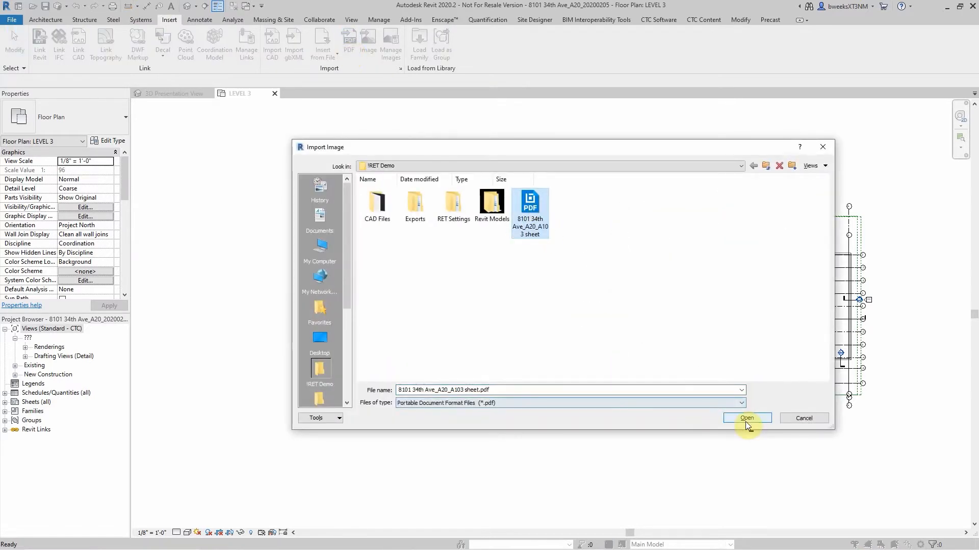
left_click(747, 418)
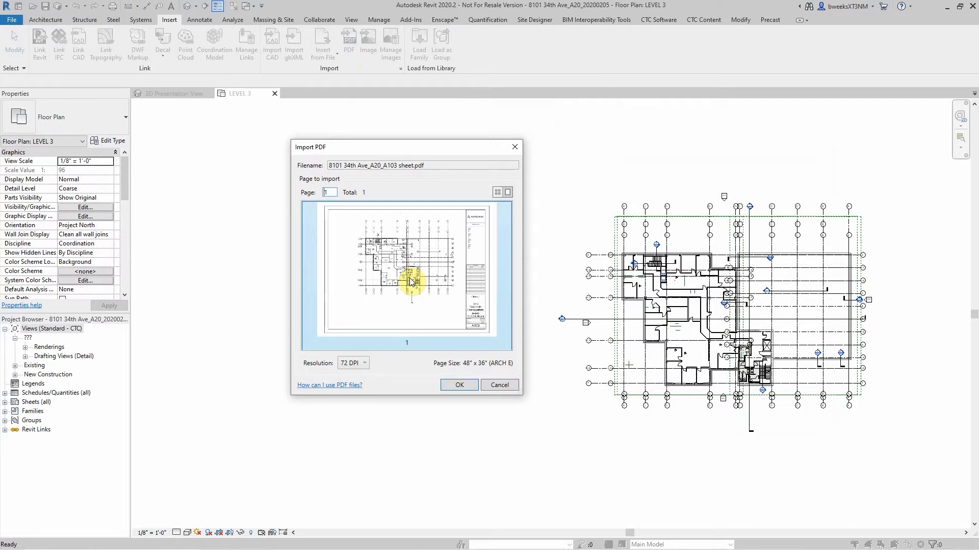
mouse_move(472, 261)
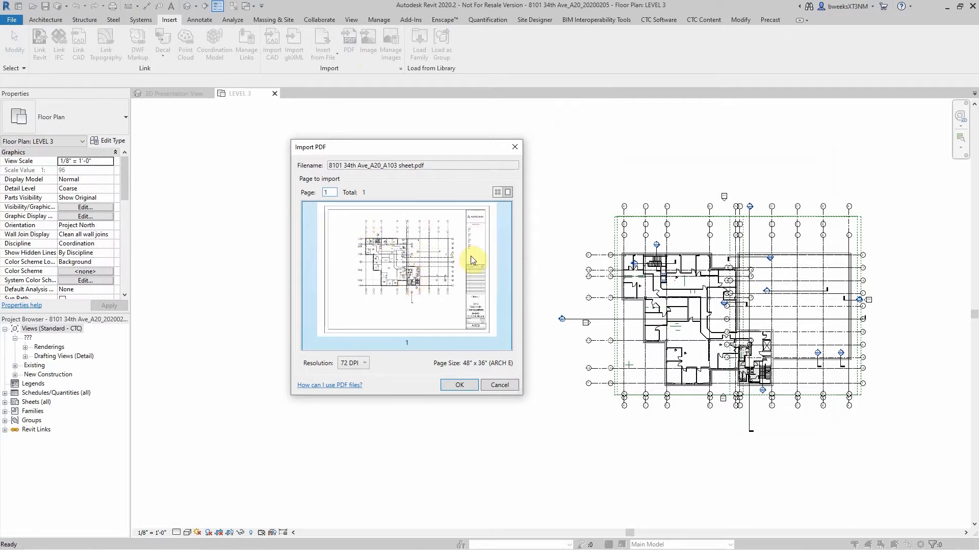
mouse_move(428, 322)
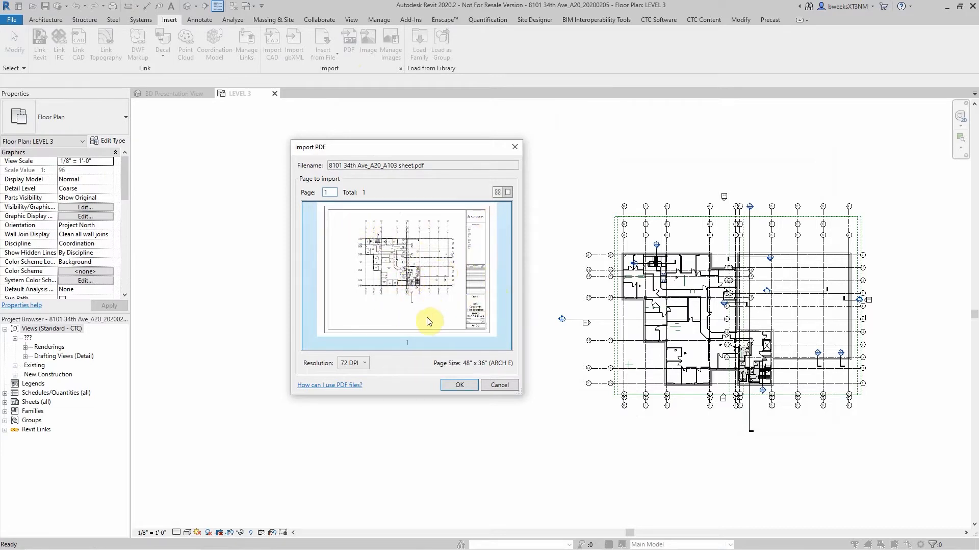
mouse_move(406, 329)
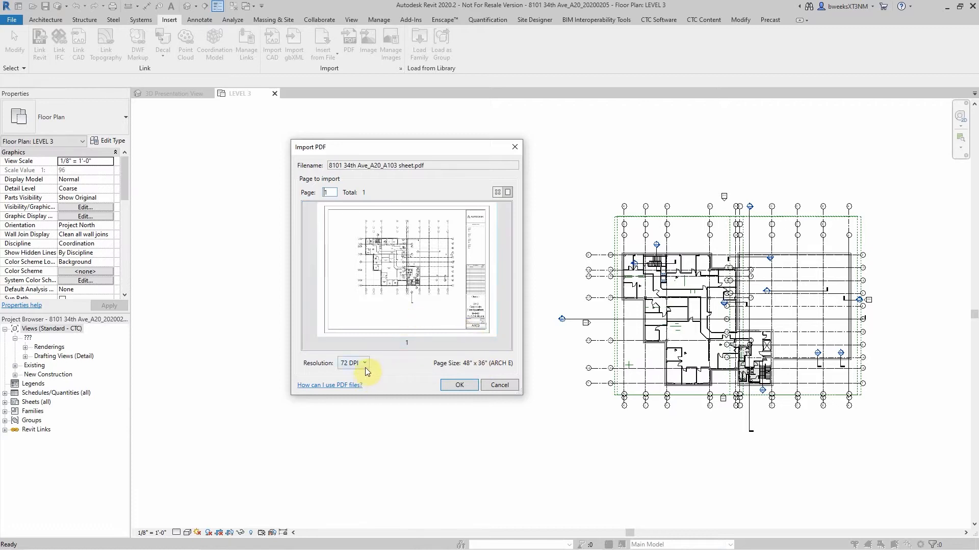
mouse_move(488, 368)
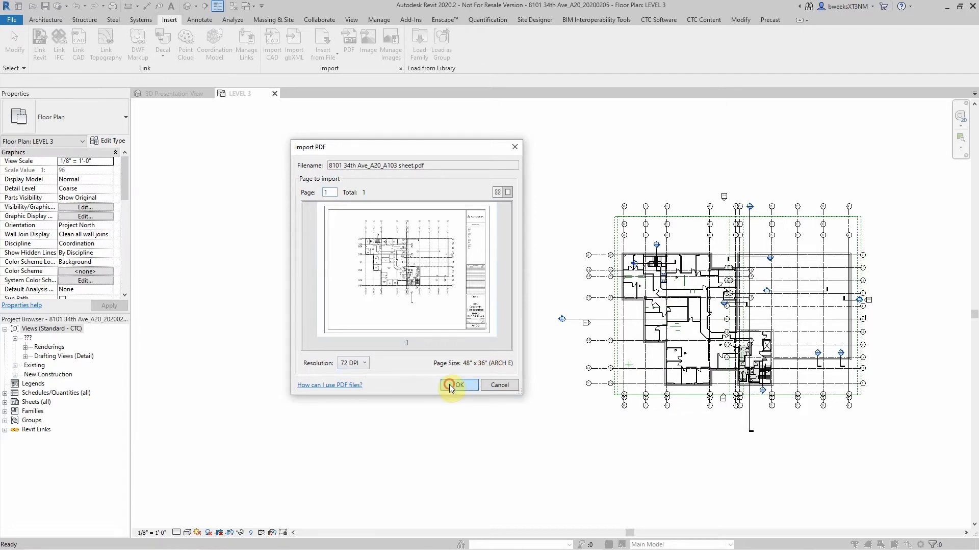
- Accept the 72 DPI page settings, place the A103 image left of the plan, and select it
left_click(457, 385)
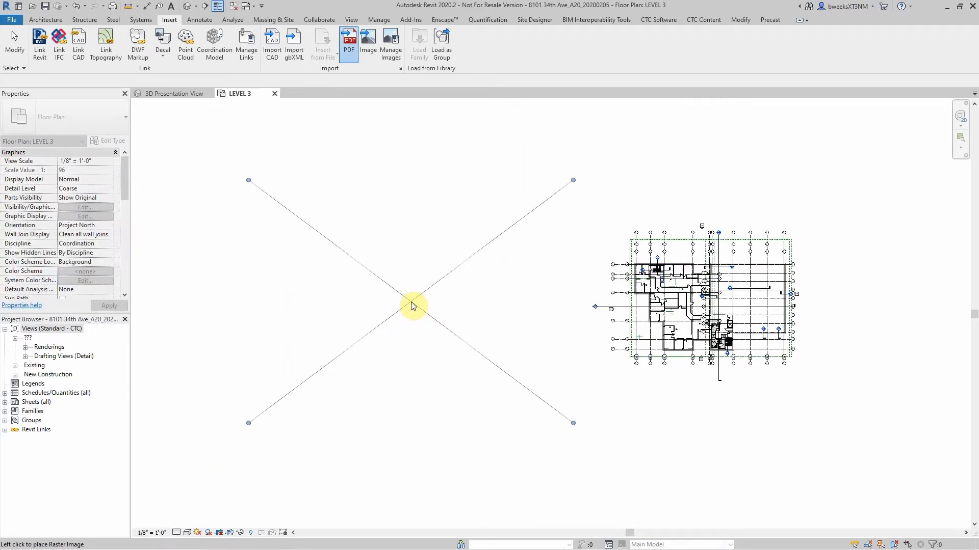
left_click(411, 308)
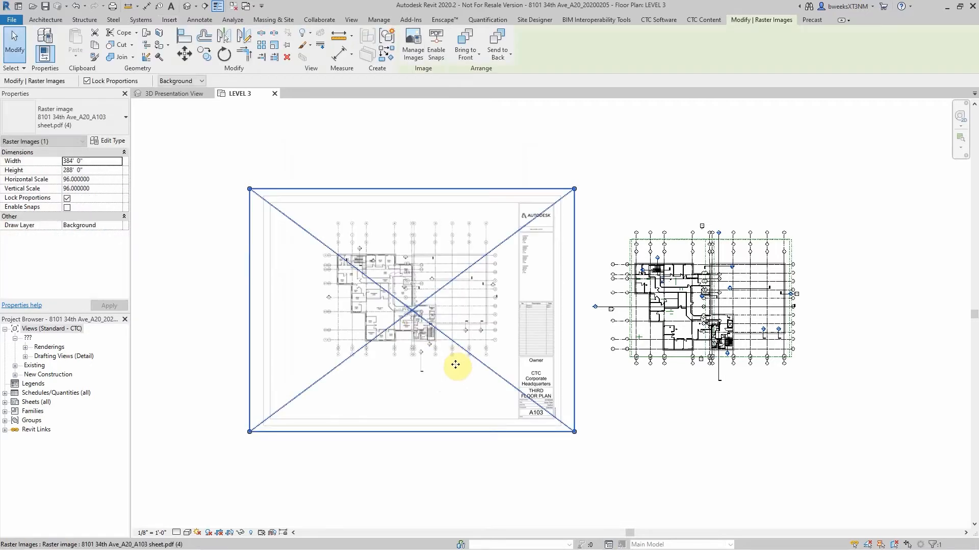
mouse_move(534, 340)
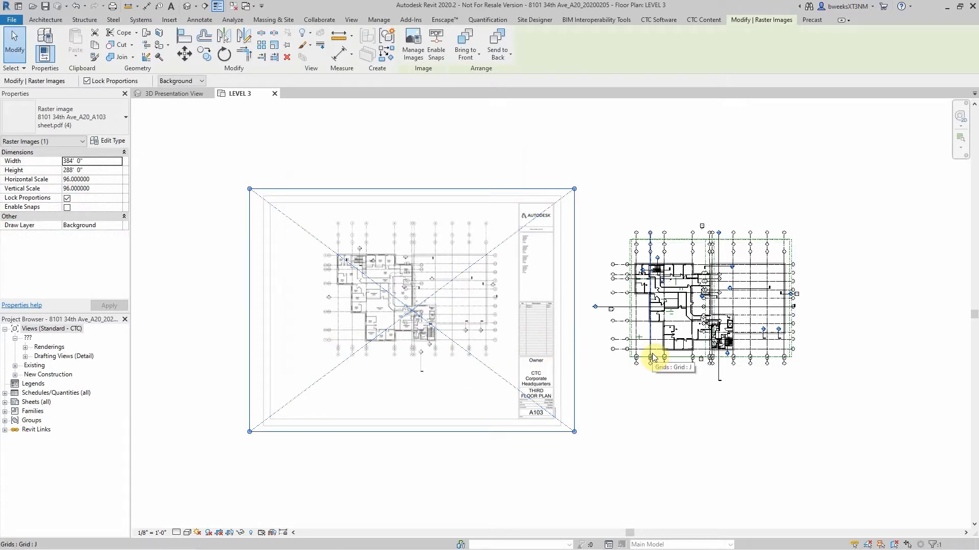
left_click(425, 312)
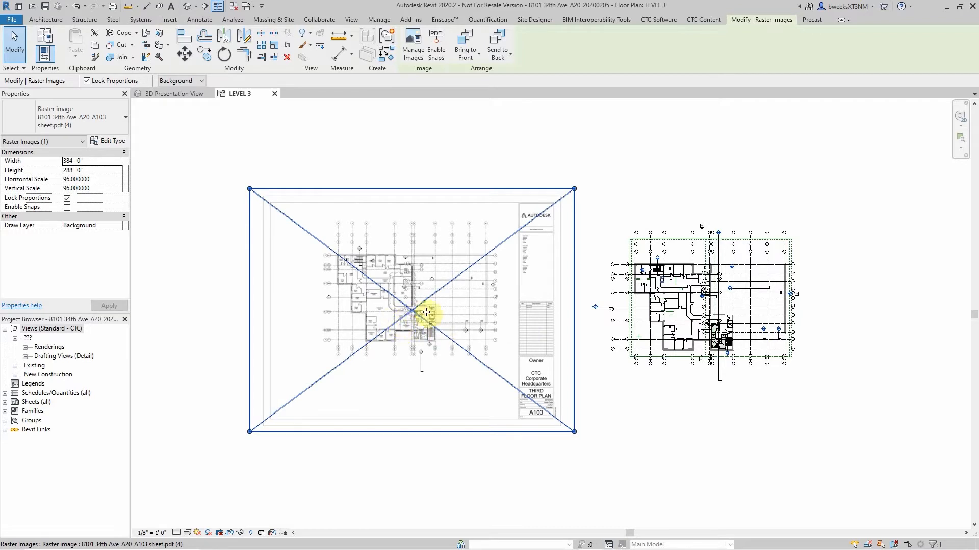
mouse_move(629, 301)
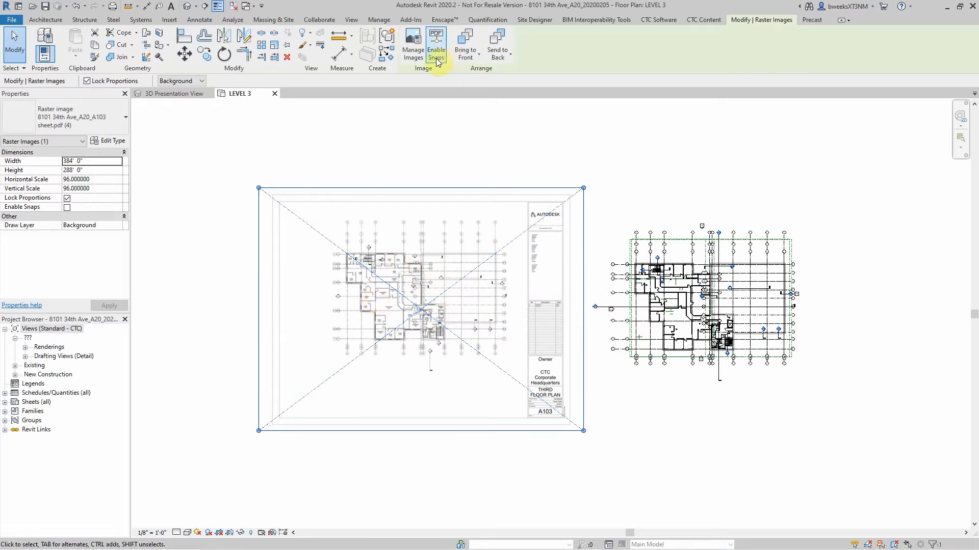
- Enable snaps on the selected A103 raster image and zoom in on it
left_click(423, 279)
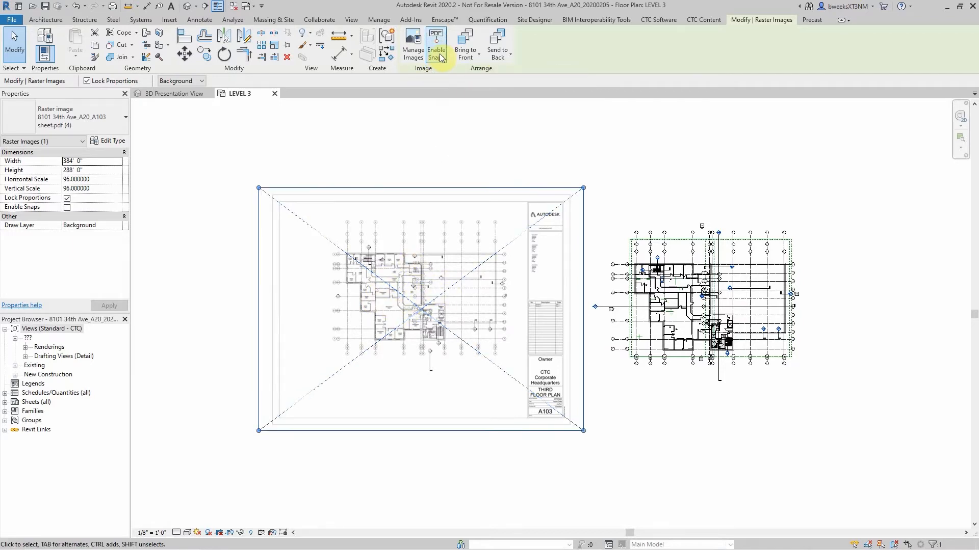
mouse_move(436, 44)
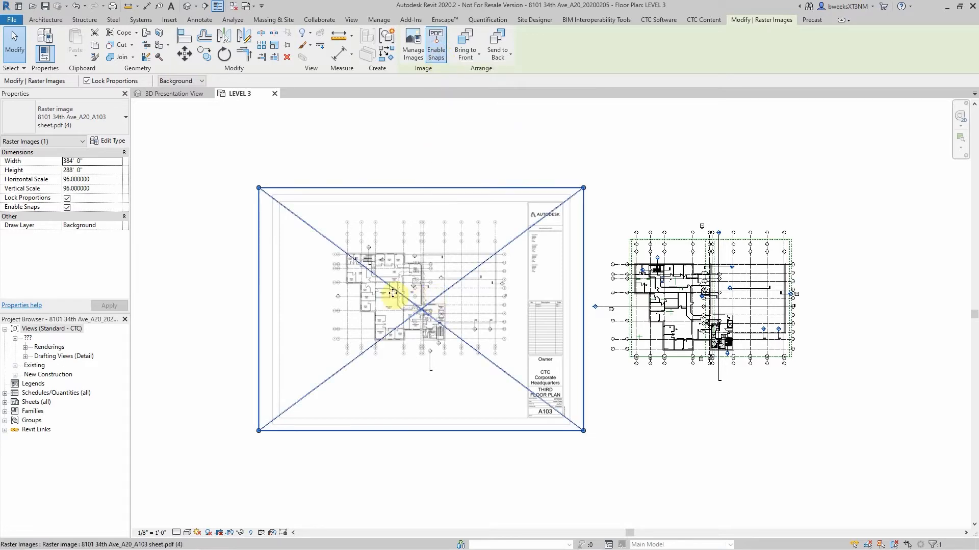
scroll("up", 3)
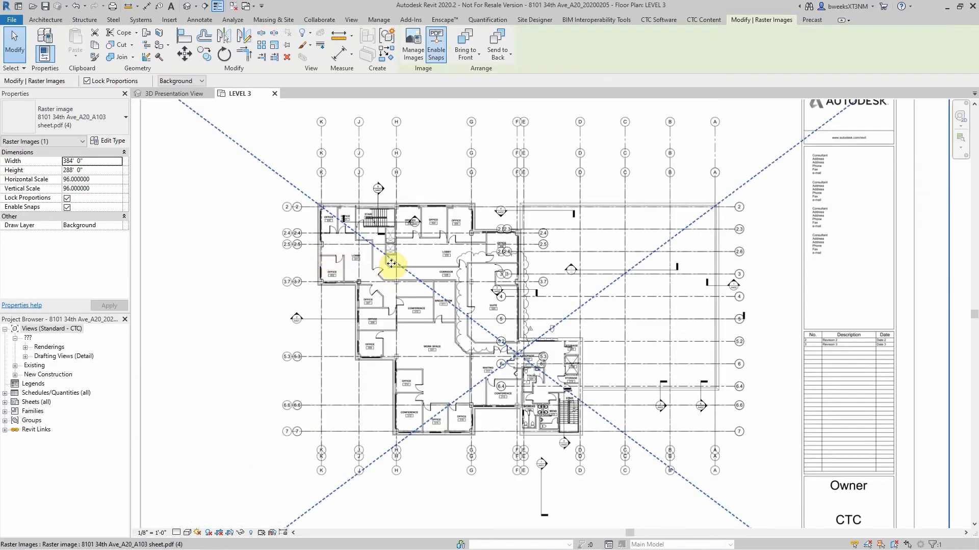
scroll("up", 3)
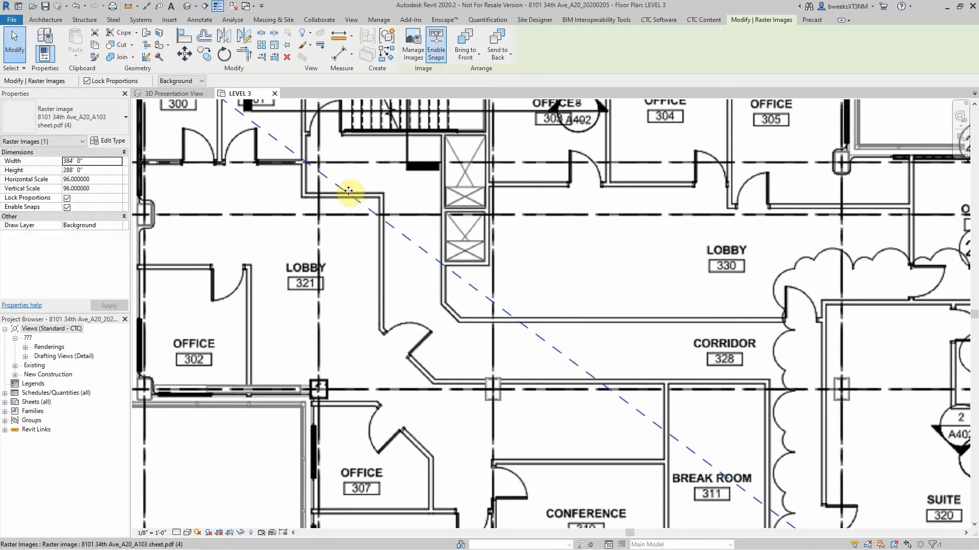
mouse_move(508, 393)
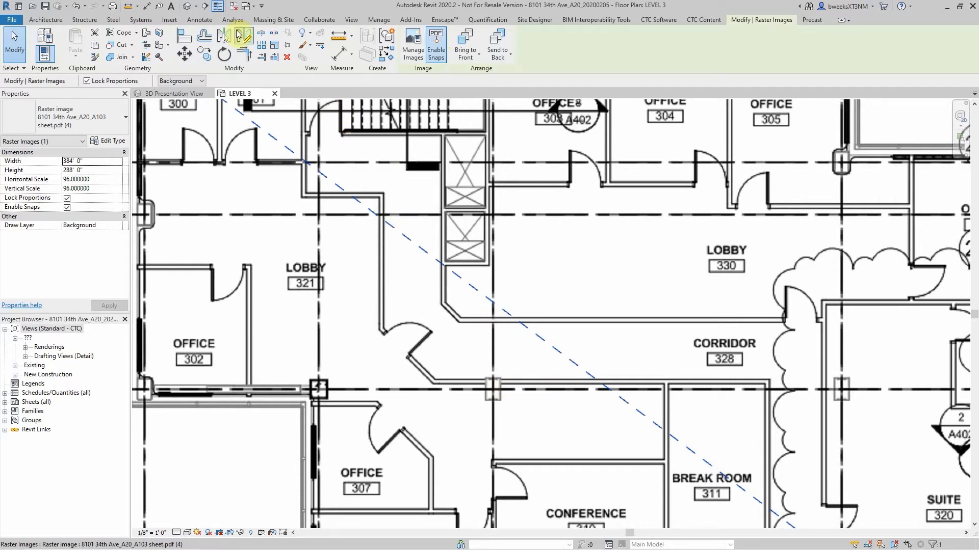
- Select the PDF image and start the Wall tool using Pick Lines
left_click(45, 19)
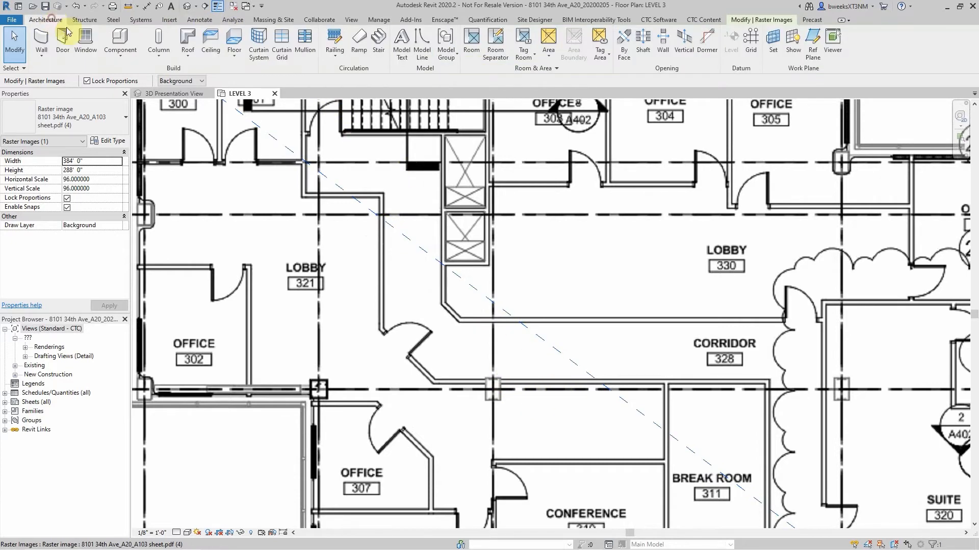
left_click(41, 42)
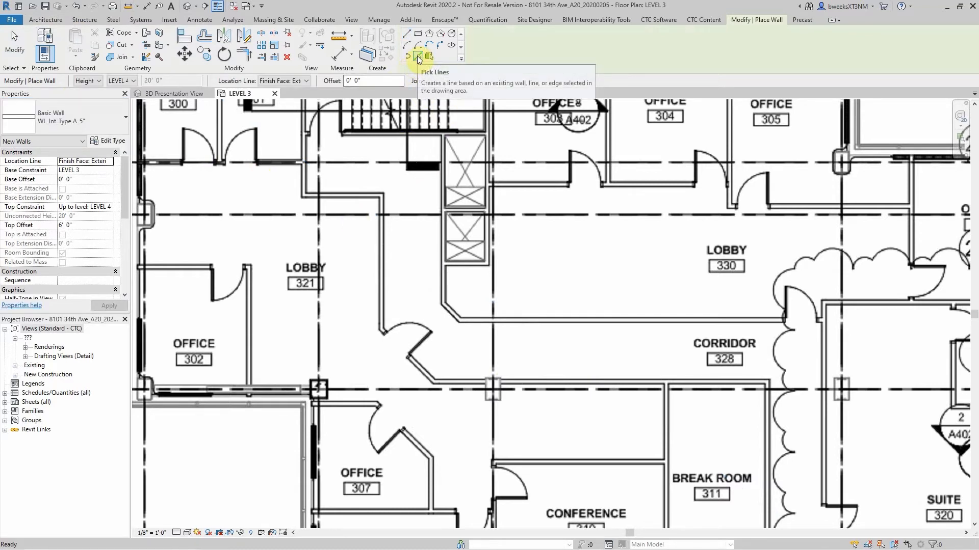
left_click(284, 80)
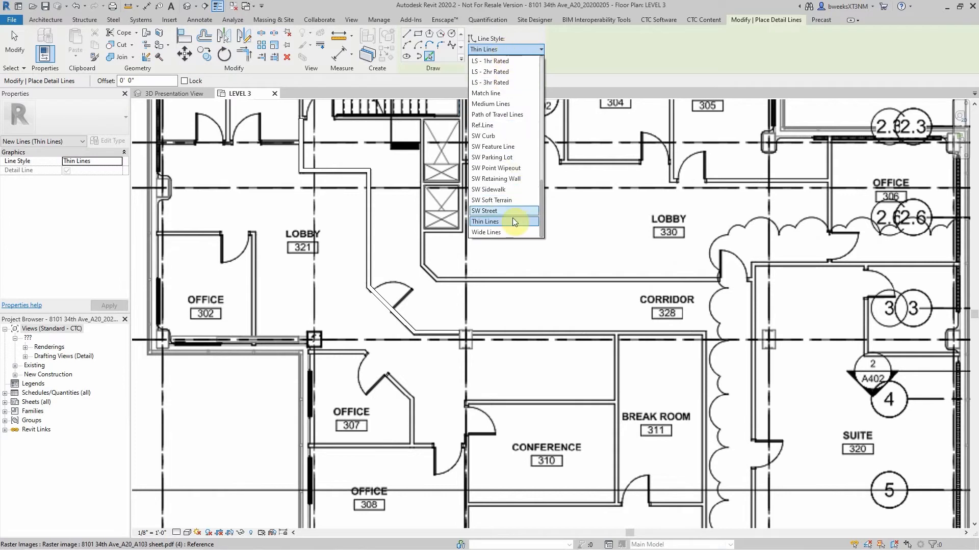
mouse_move(493, 222)
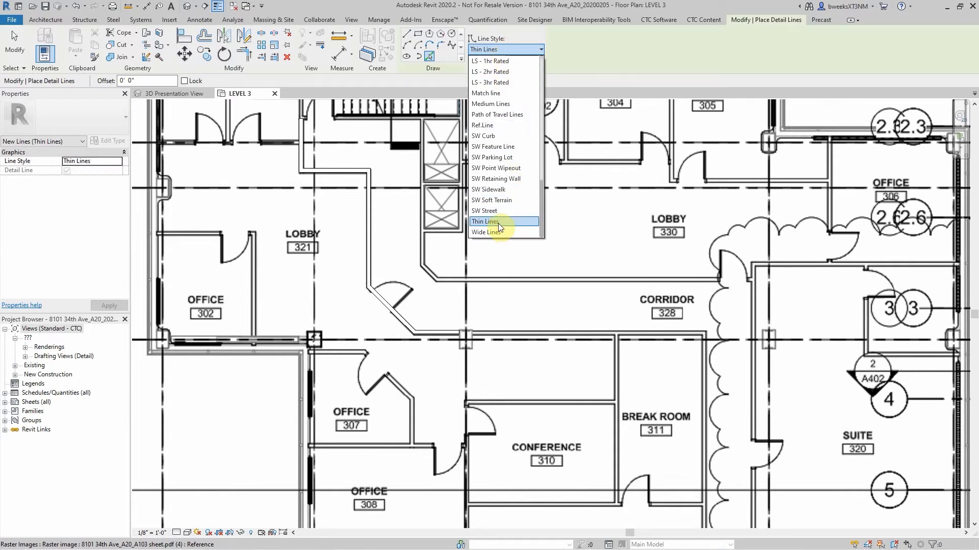
- Set the detail line style to Thin Lines, zoom out, and return to Modify
left_click(486, 222)
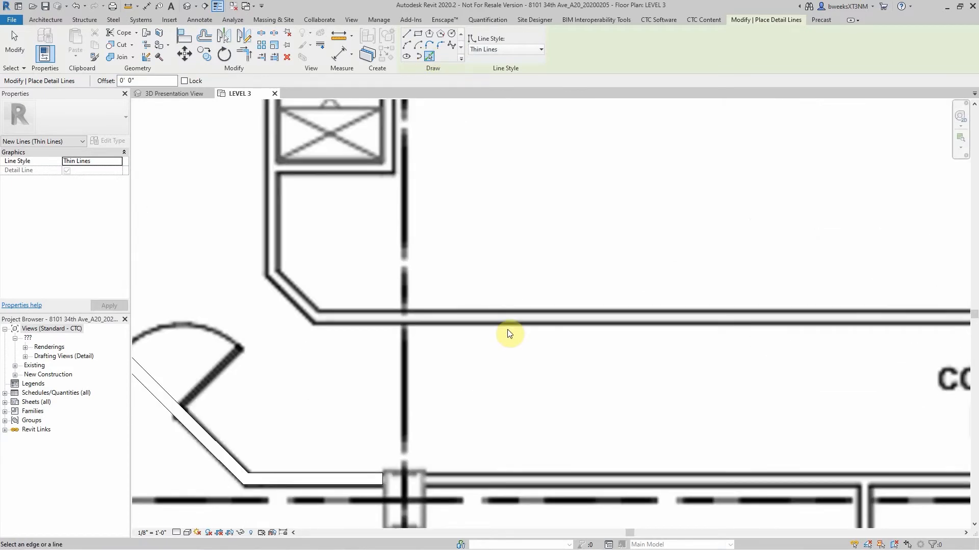
mouse_move(471, 319)
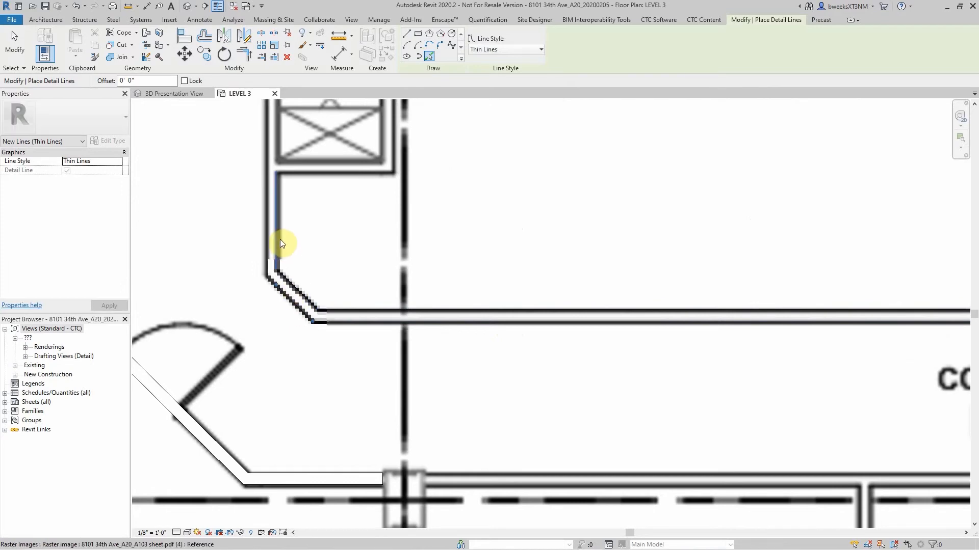
scroll("down", 3)
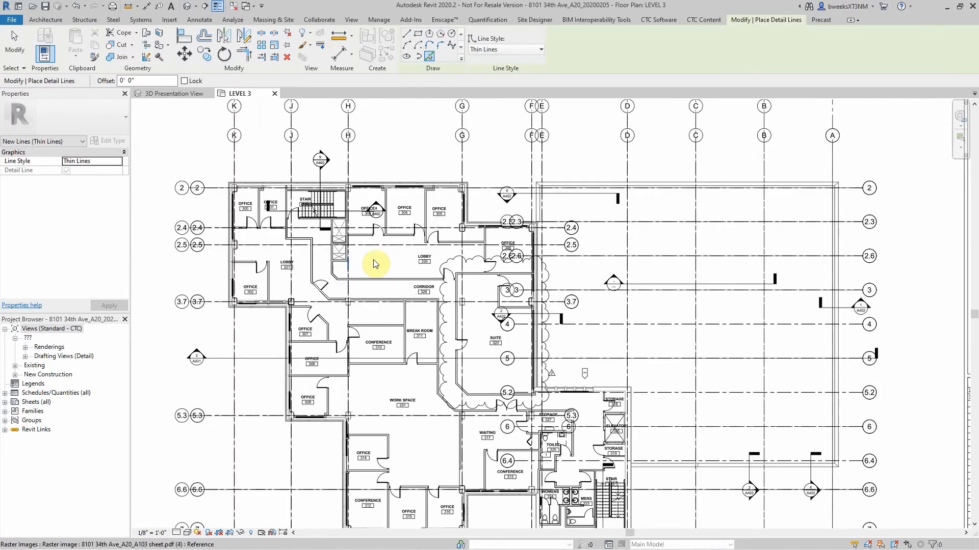
left_click(428, 192)
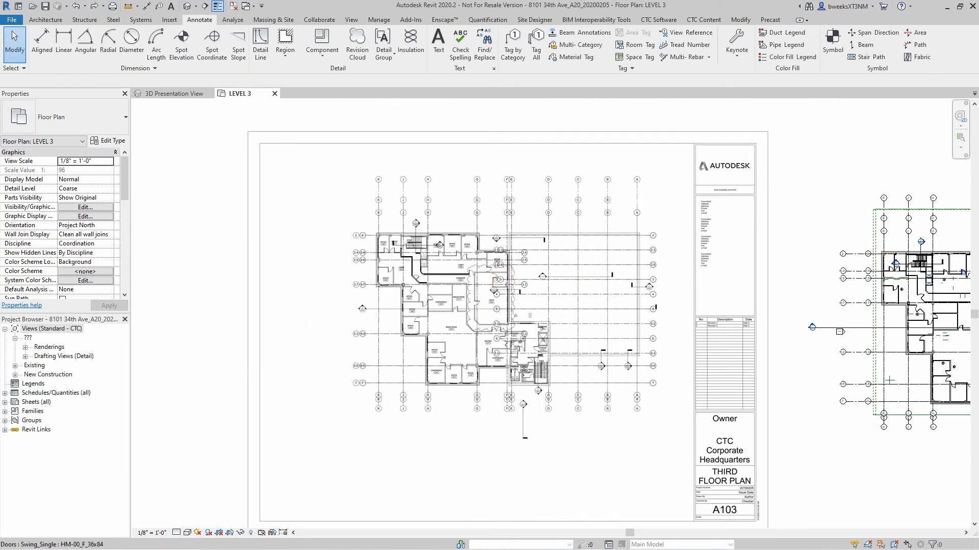
left_click(702, 189)
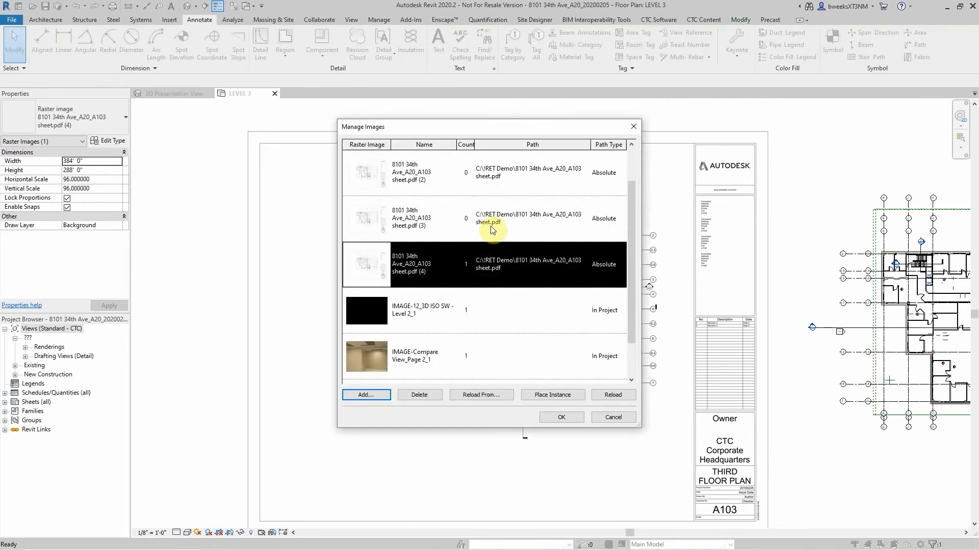
mouse_move(470, 223)
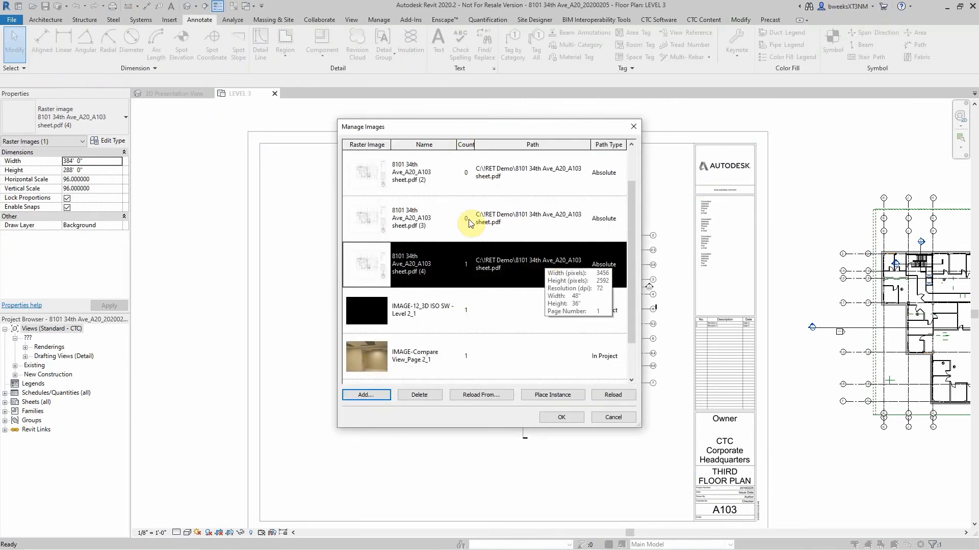
mouse_move(552, 394)
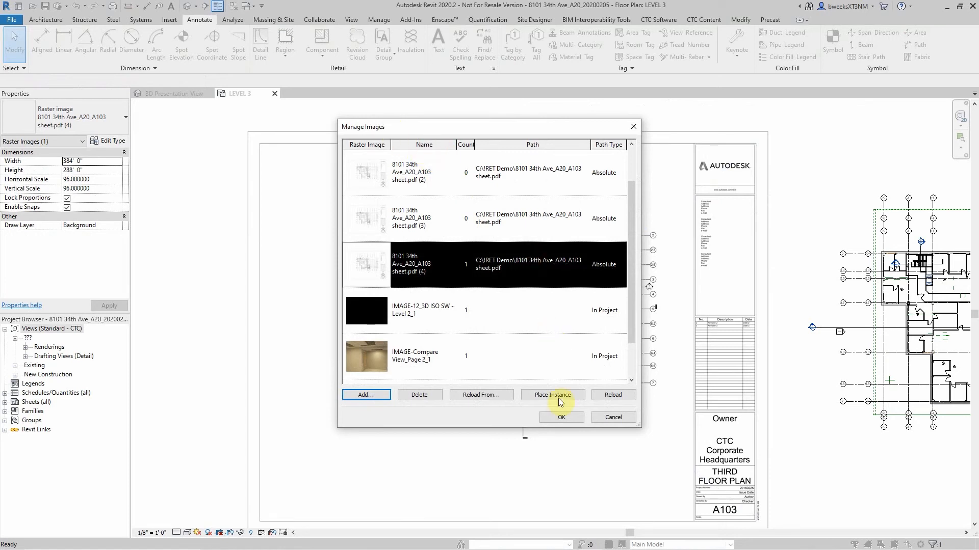
left_click(552, 394)
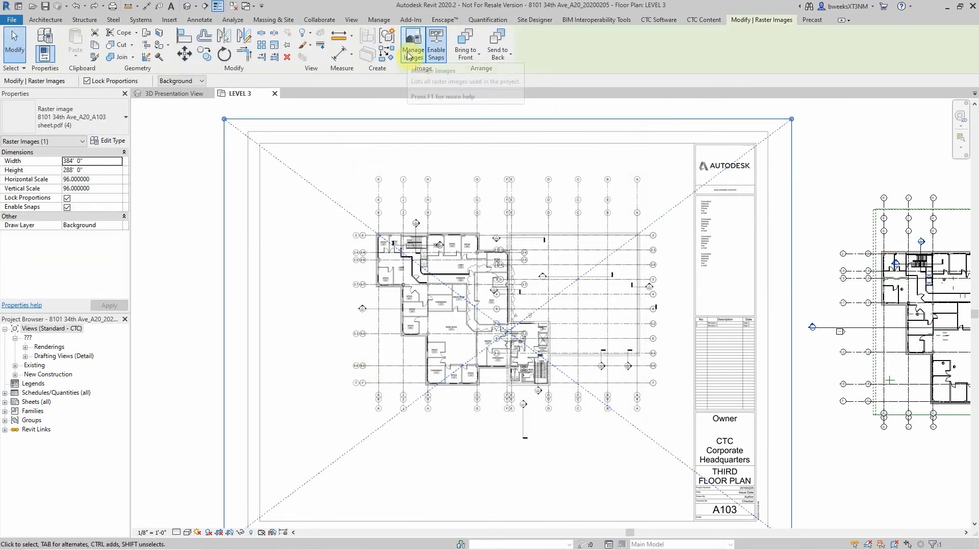
left_click(412, 44)
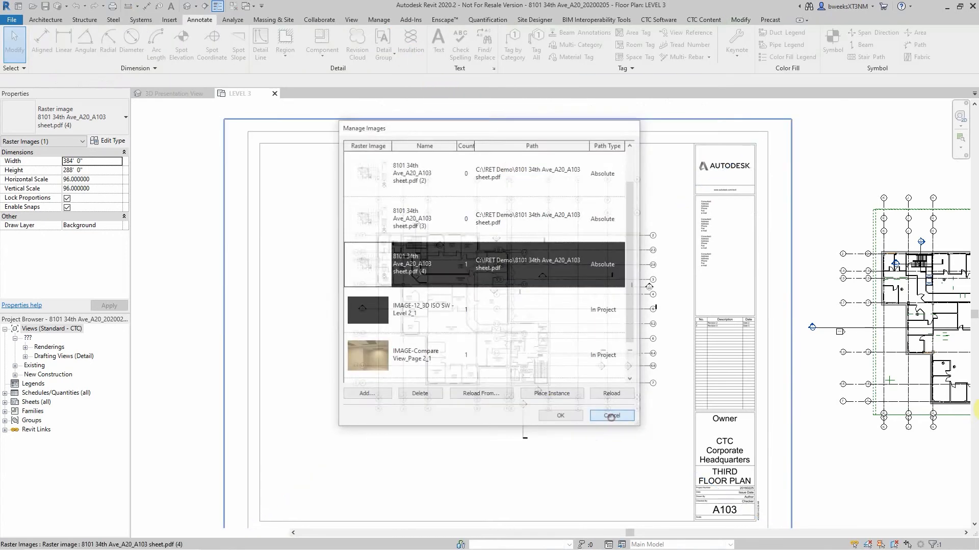
left_click(611, 414)
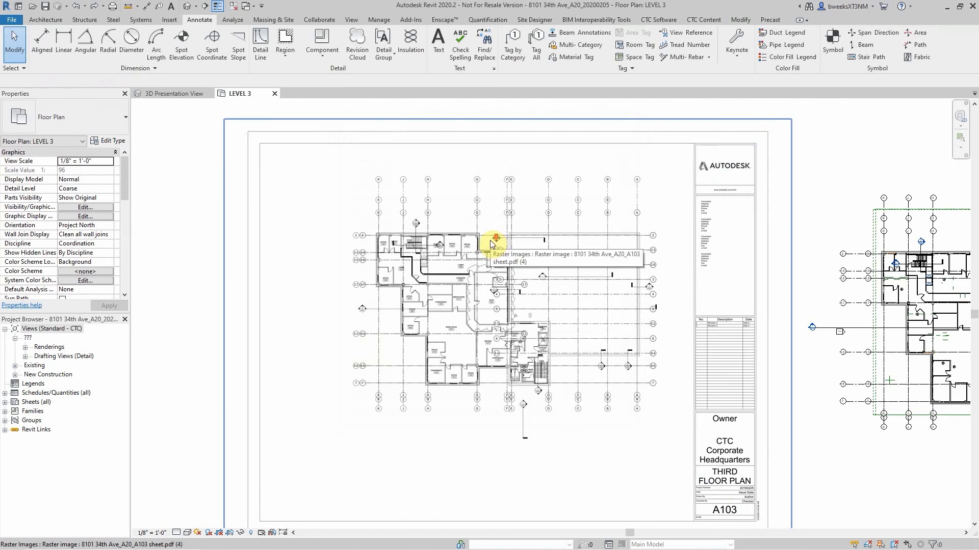
scroll("down", 3)
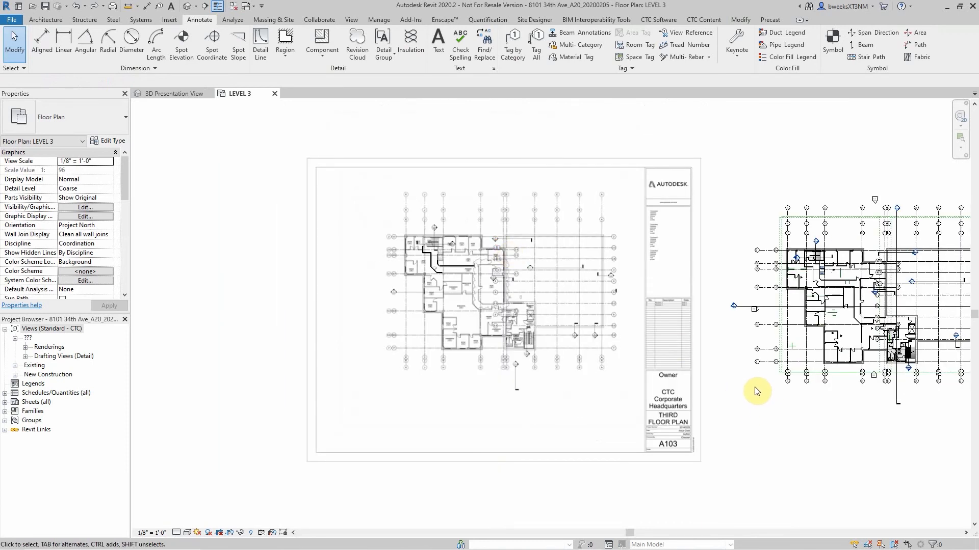
mouse_move(728, 409)
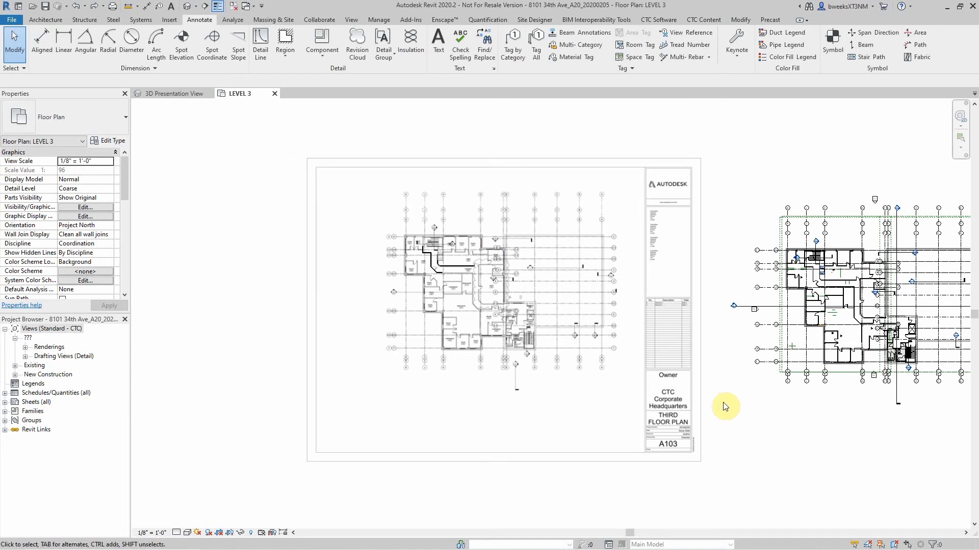
left_click(595, 380)
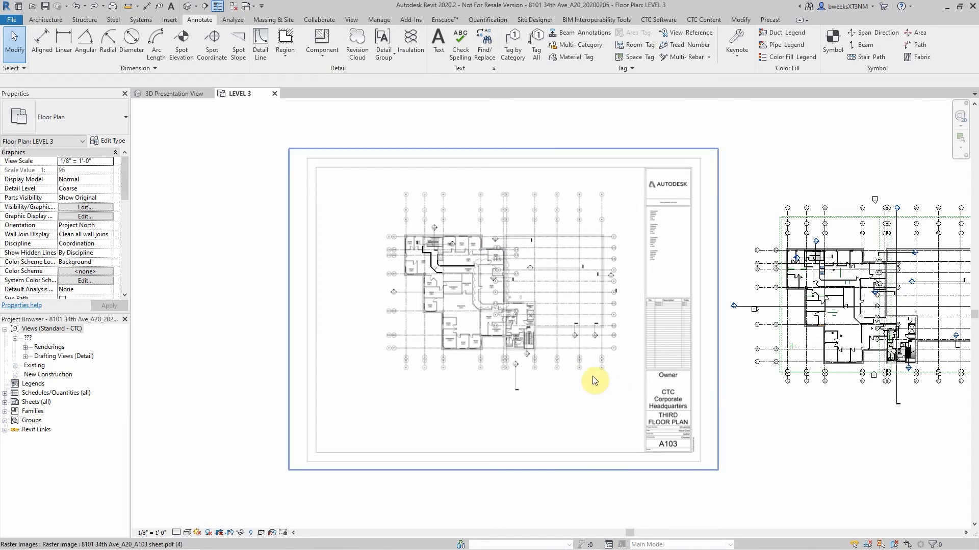
mouse_move(662, 412)
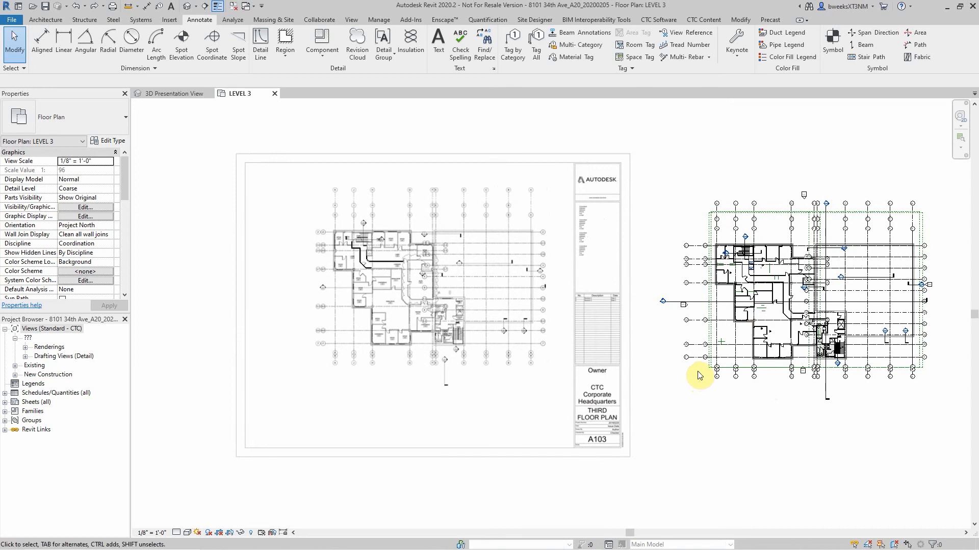
mouse_move(696, 378)
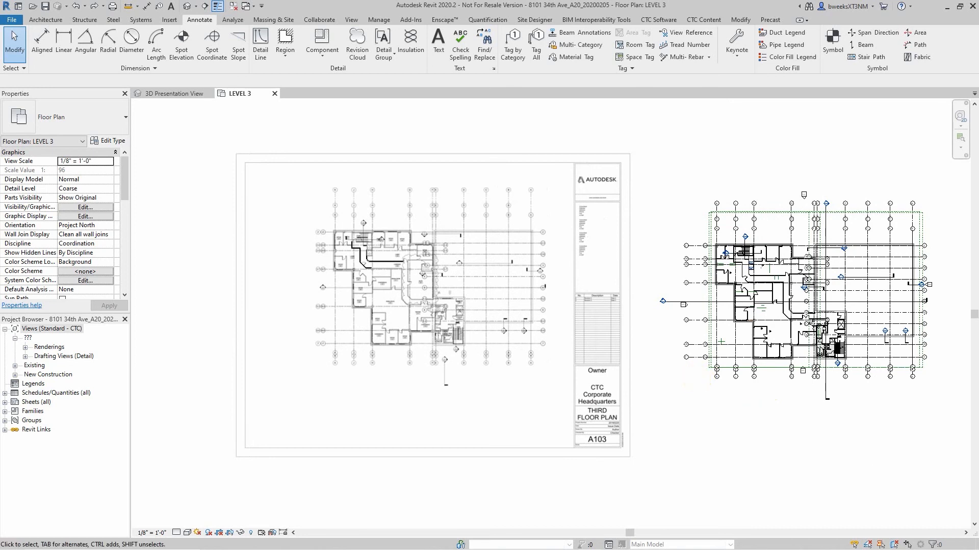
mouse_move(768, 459)
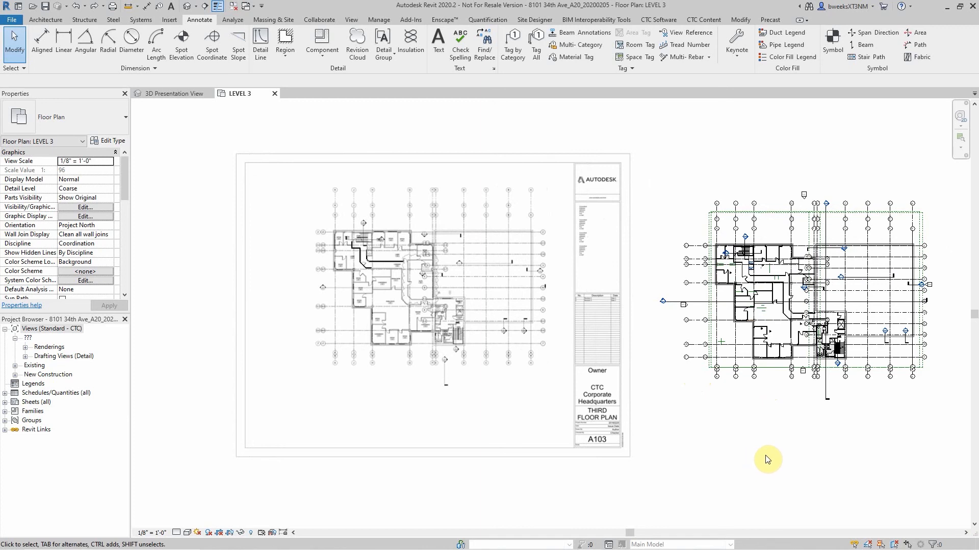
mouse_move(768, 459)
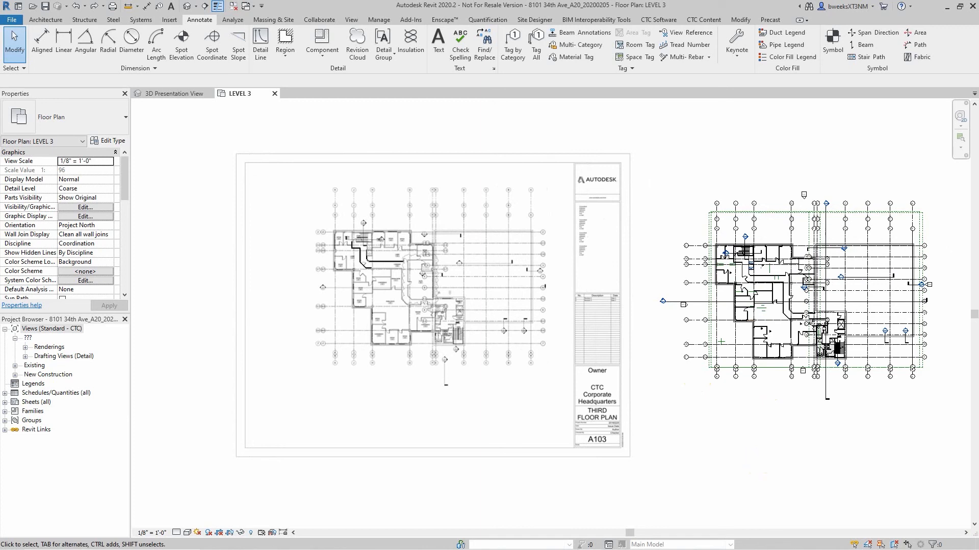